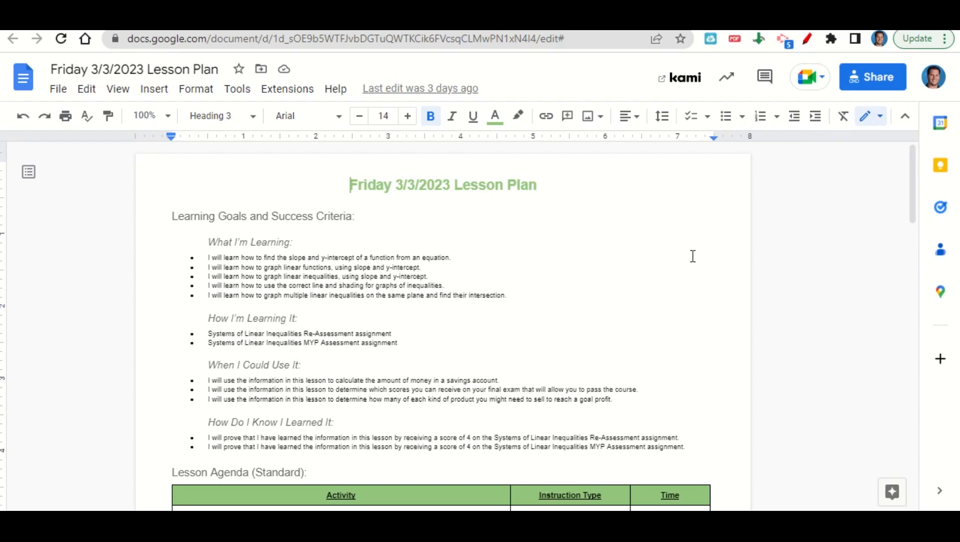
scroll("down", 3)
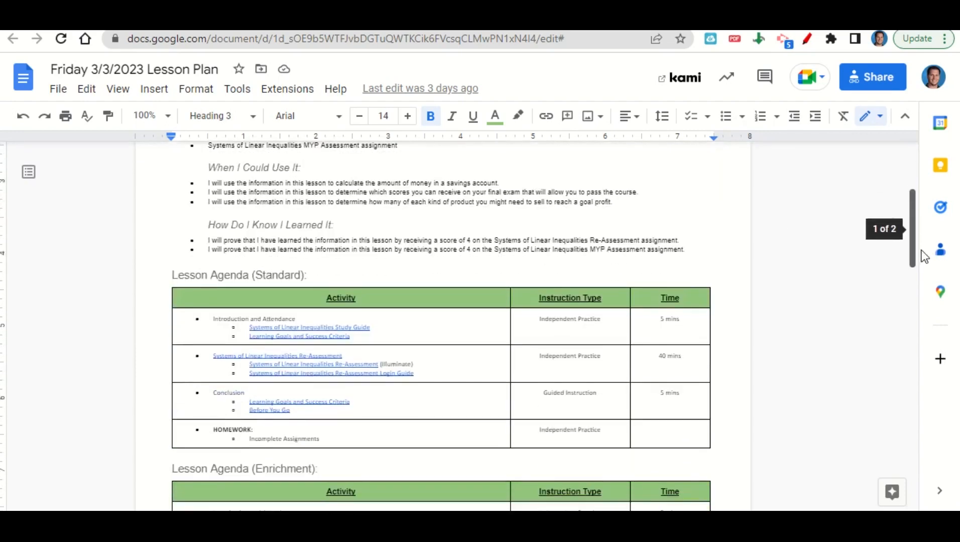
scroll("down", 3)
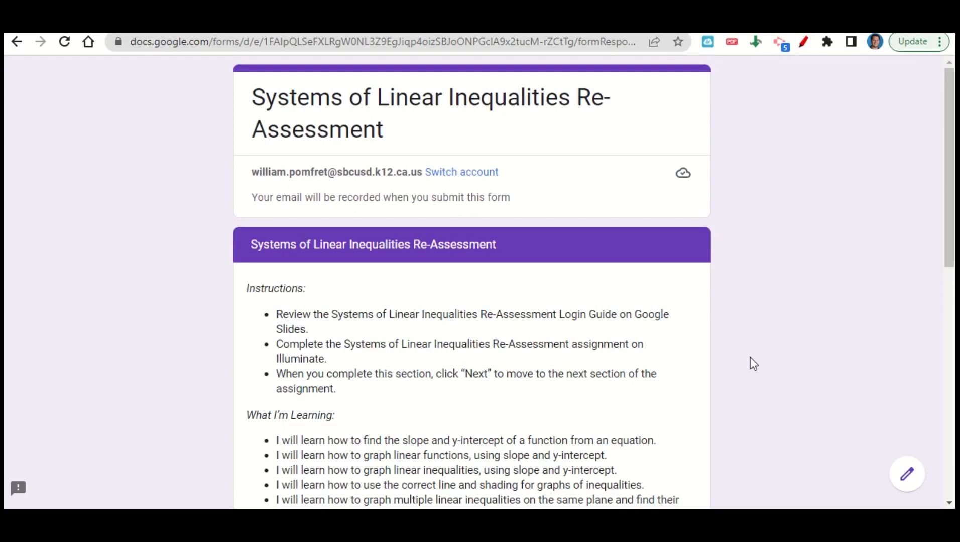
scroll("down", 3)
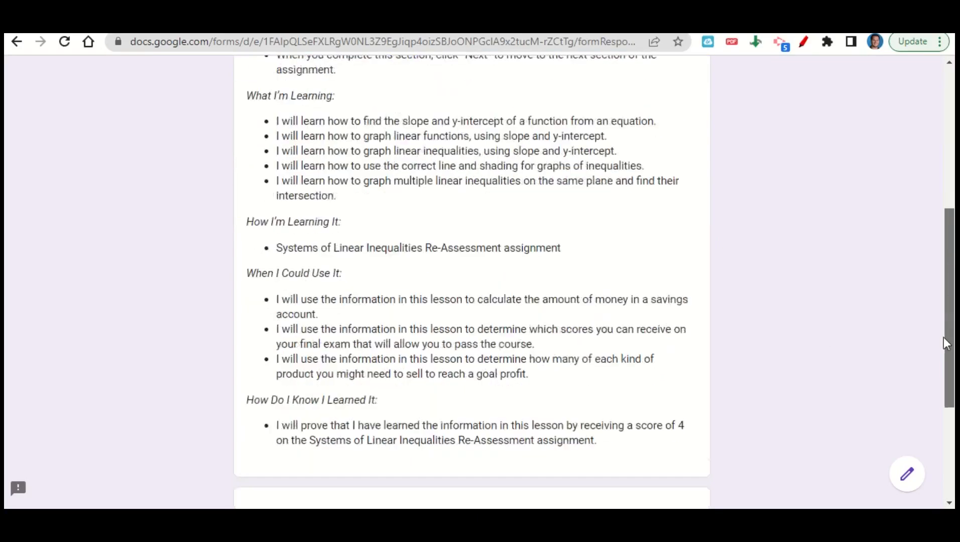
scroll("down", 3)
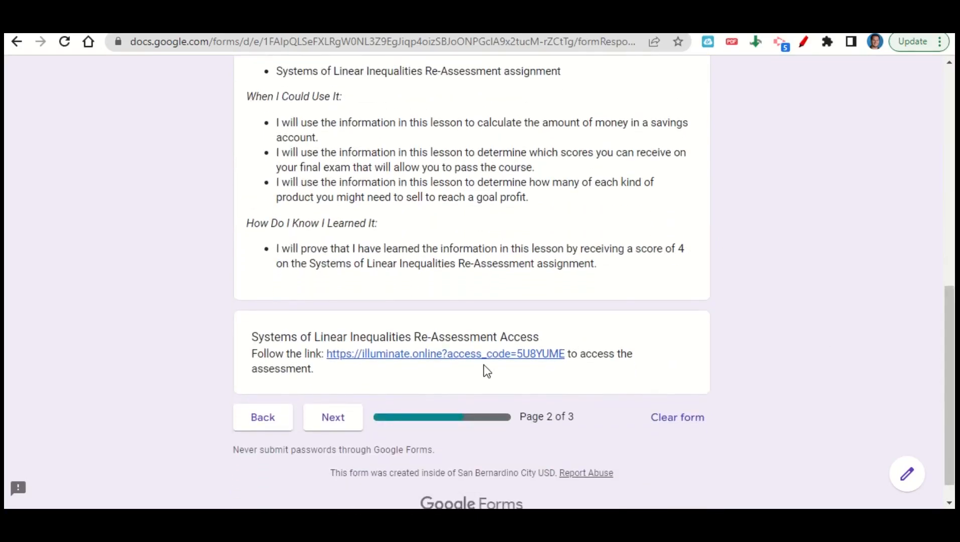
mouse_move(479, 362)
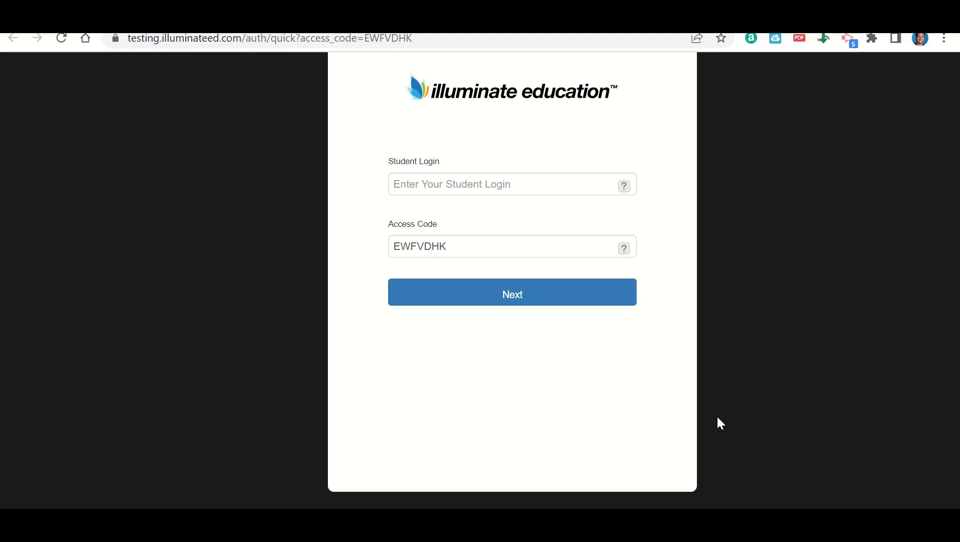
mouse_move(462, 314)
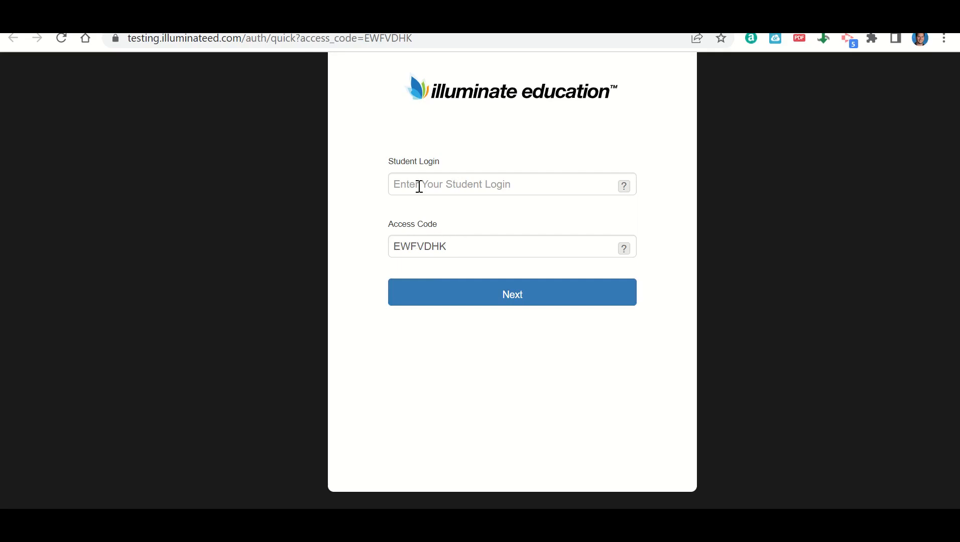
mouse_move(447, 183)
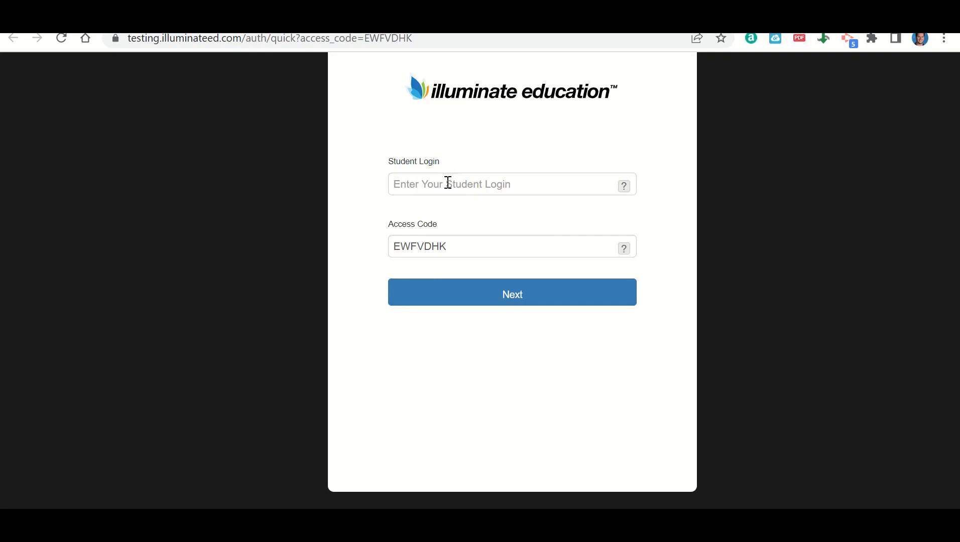
type("498037")
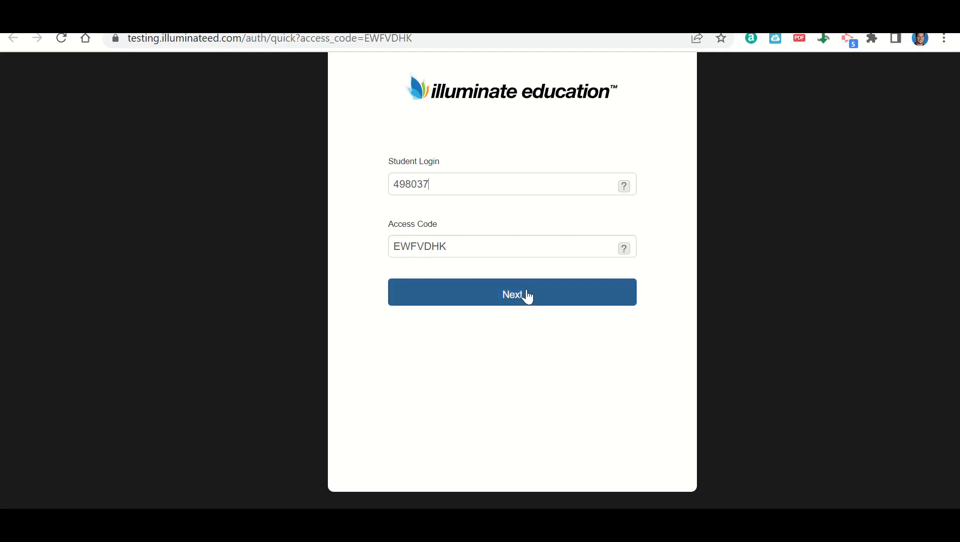
left_click(512, 292)
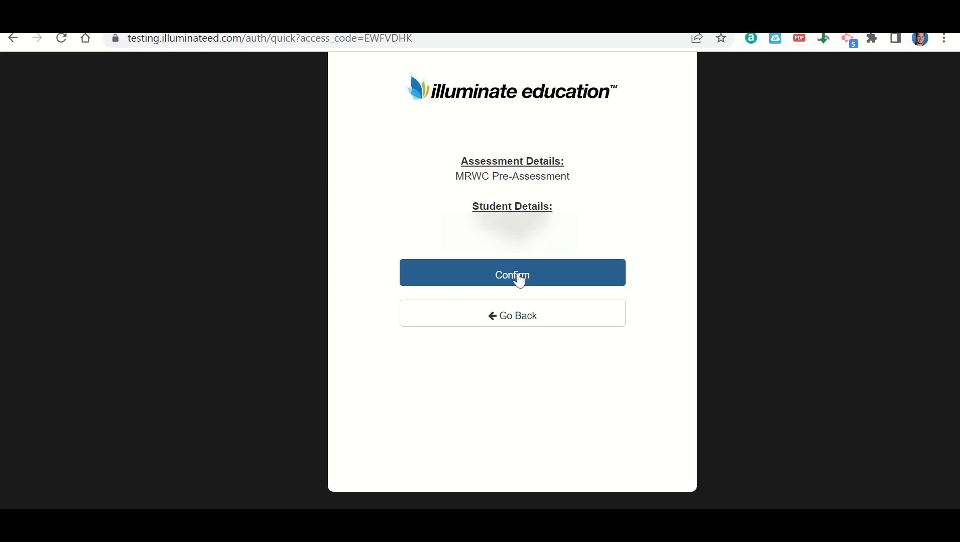
Confirm the MRWC Pre-Assessment details to reach its overview page
left_click(512, 272)
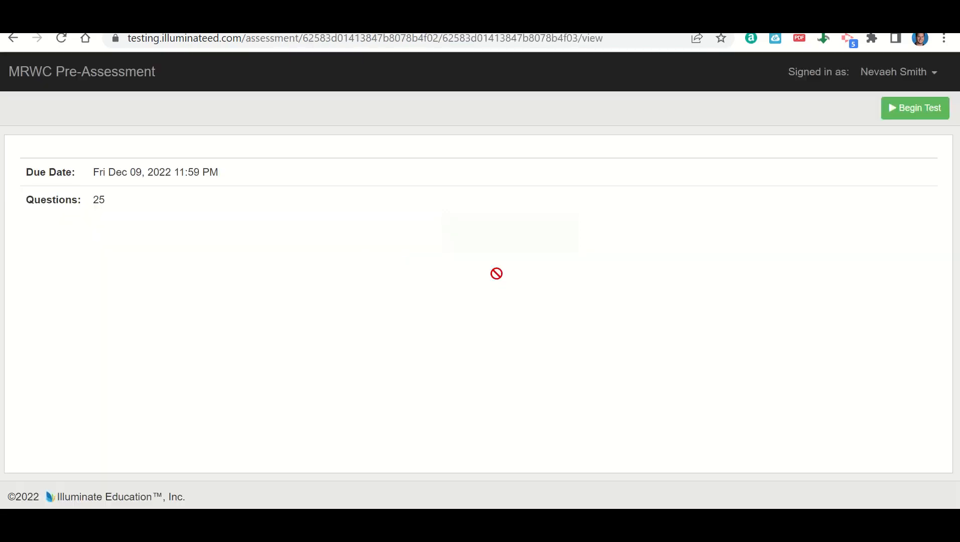
mouse_move(514, 316)
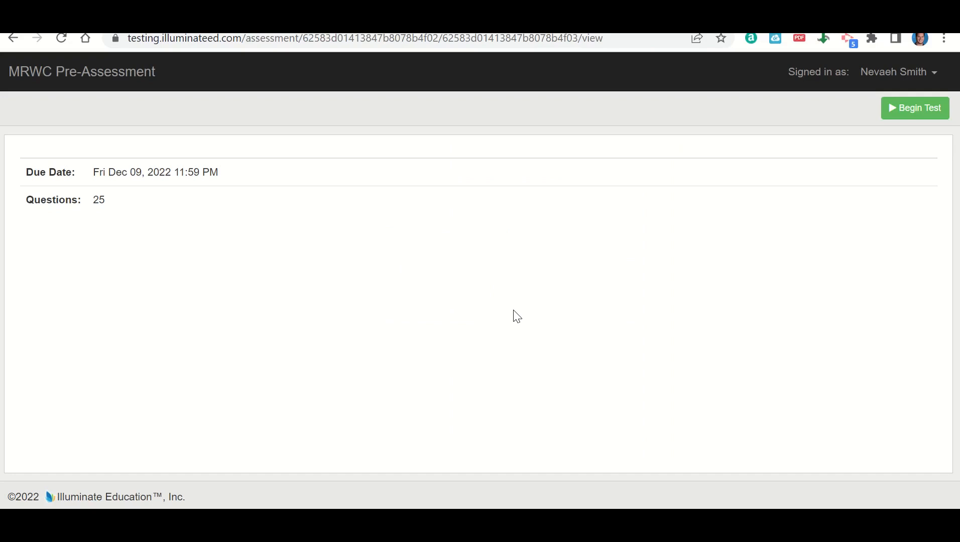
mouse_move(98, 60)
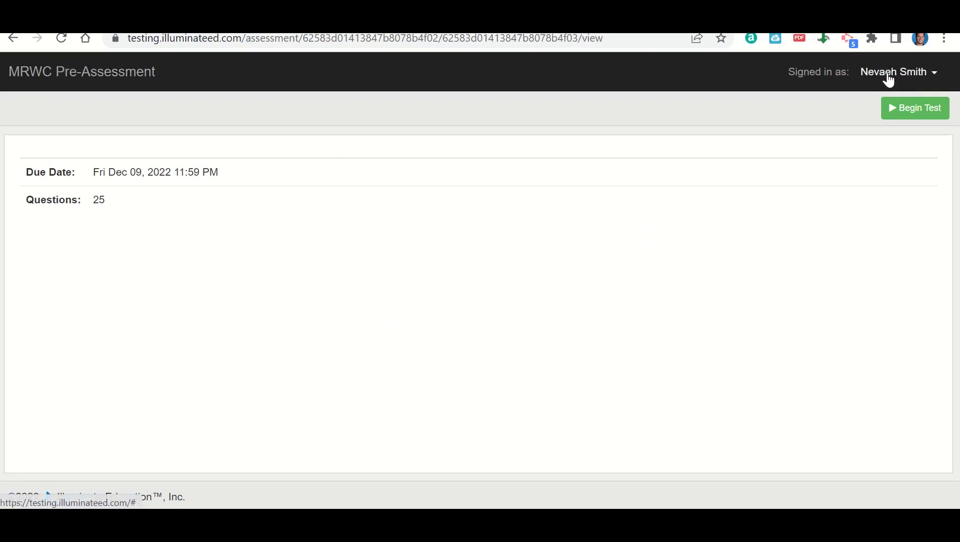
mouse_move(91, 176)
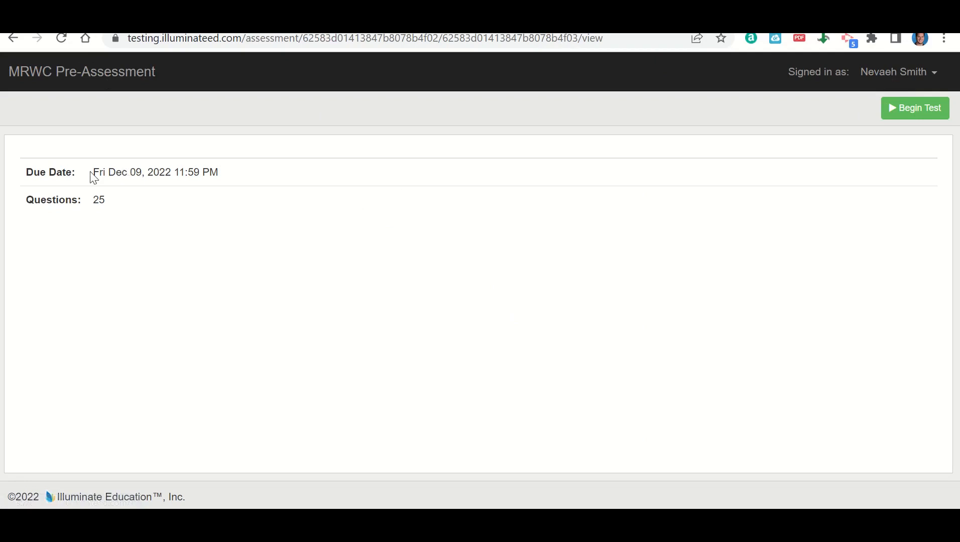
mouse_move(221, 175)
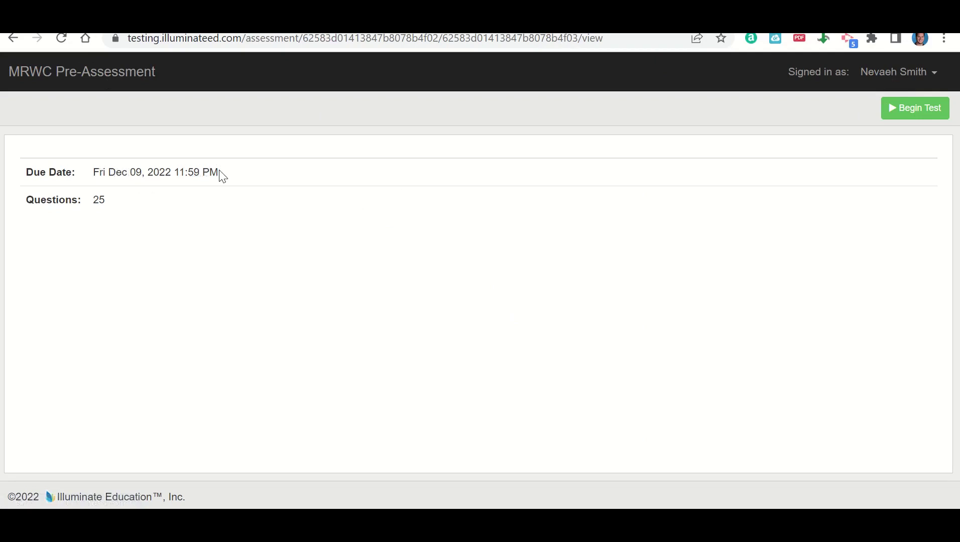